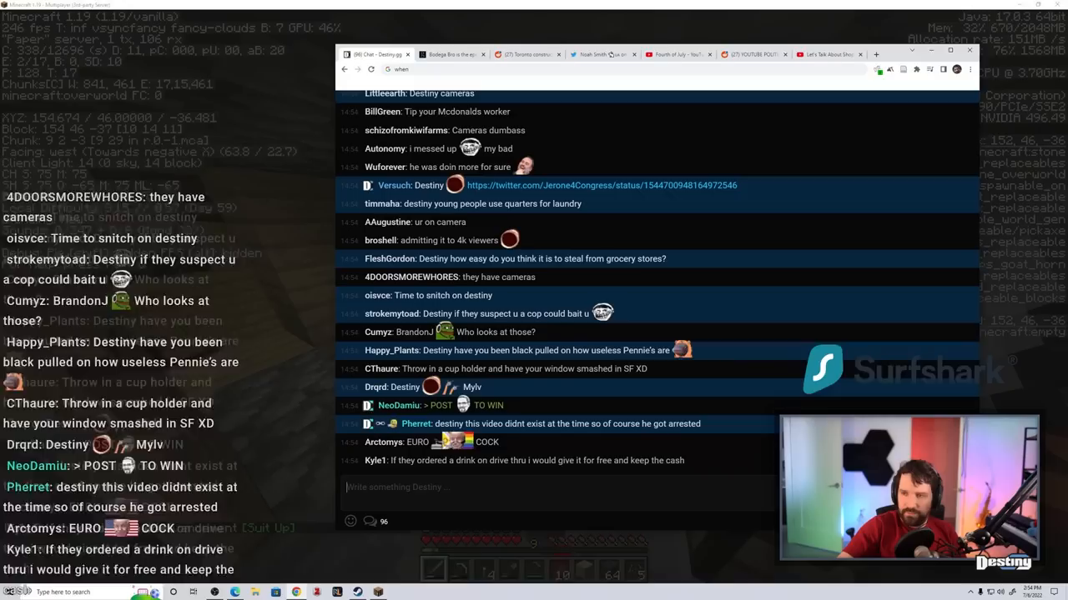
- Open the congressional campaign tweet linked in Destiny.gg chat and watch its video full screen
left_click(827, 53)
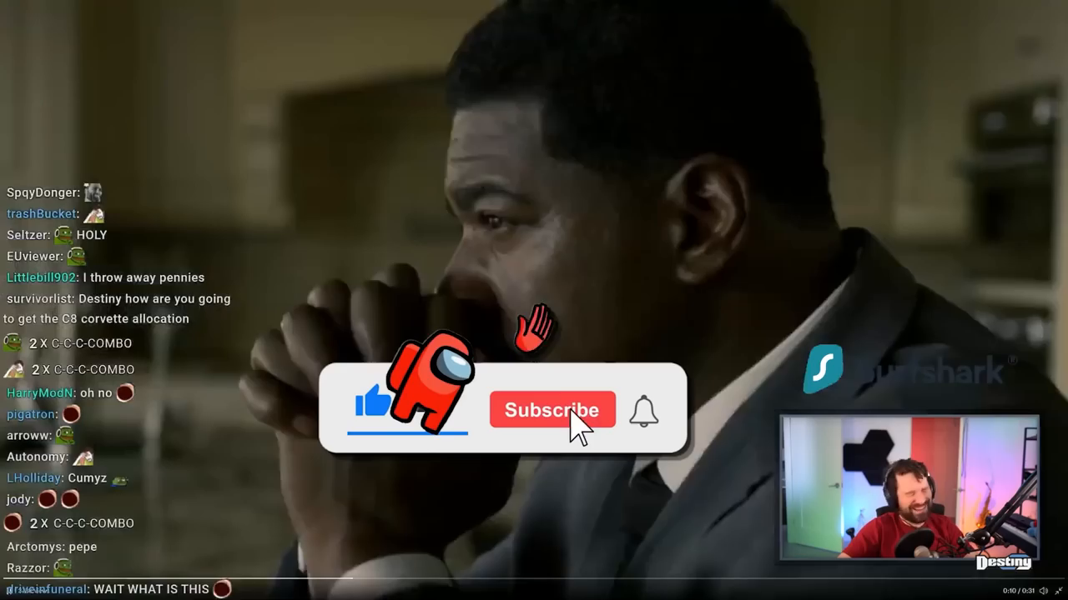
left_click(550, 410)
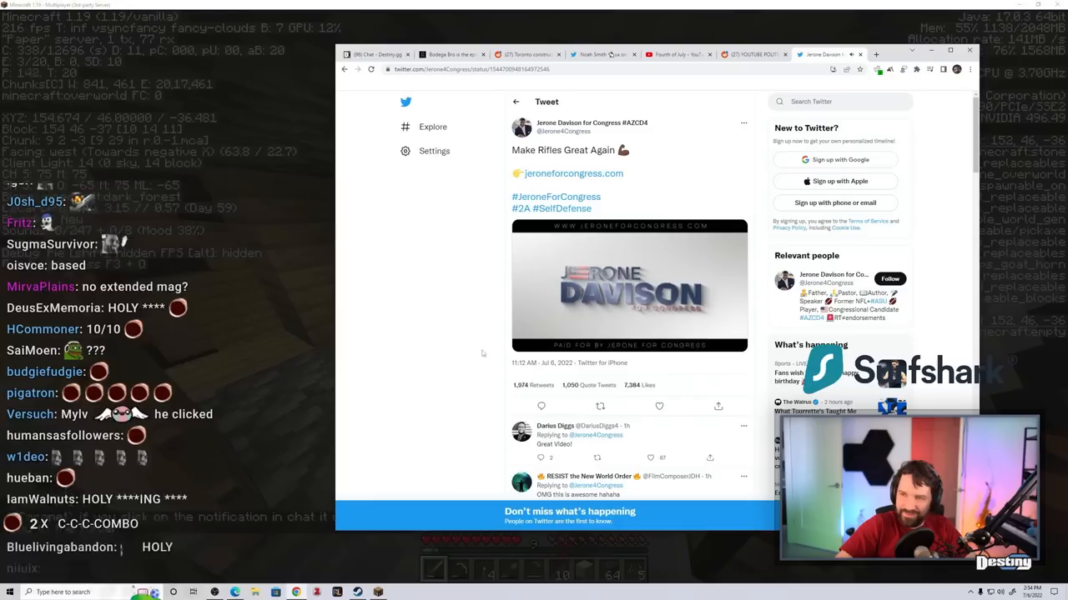
- Play the campaign tweet's video, then switch to the r/Destiny 'YOUTUBE POLITICS TODAY - JULY 5TH 2022' post
left_click(629, 286)
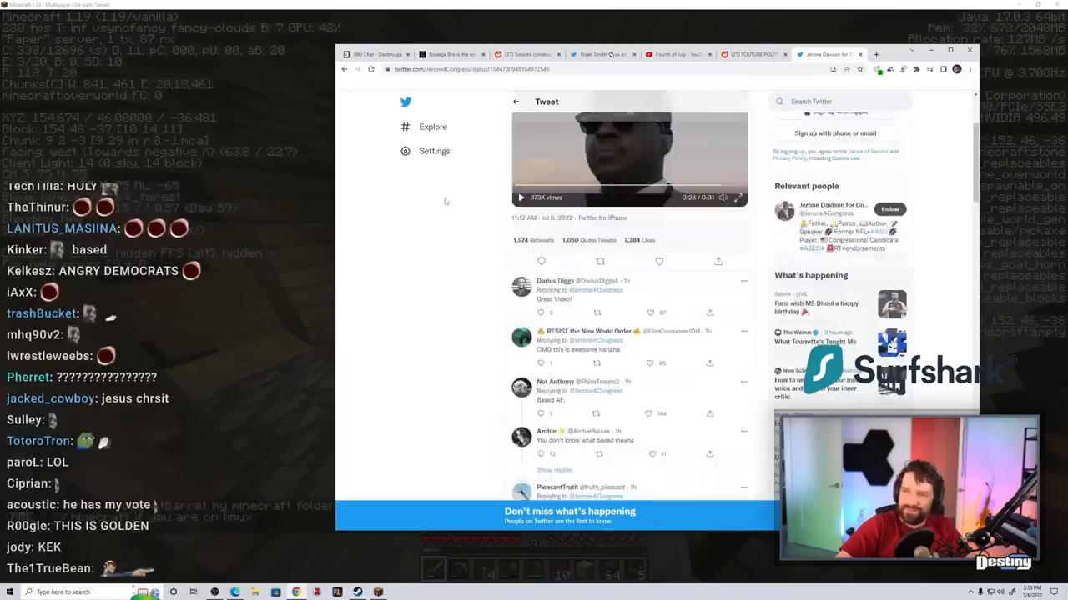
left_click(820, 53)
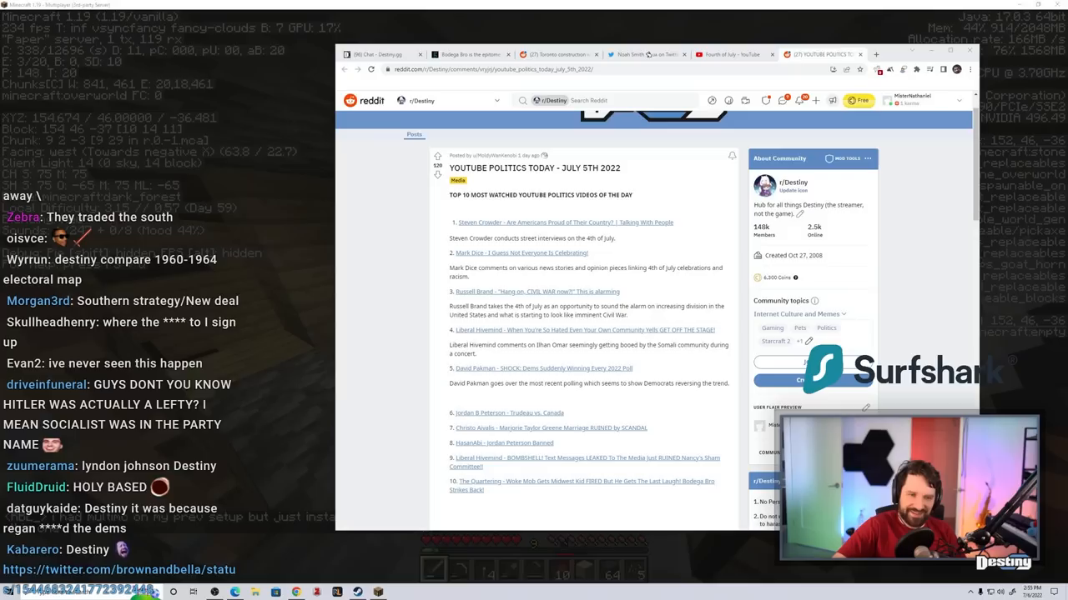
- Switch to theGrio article calling Bodega Bro the epitome of everything white people do wrong
left_click(467, 53)
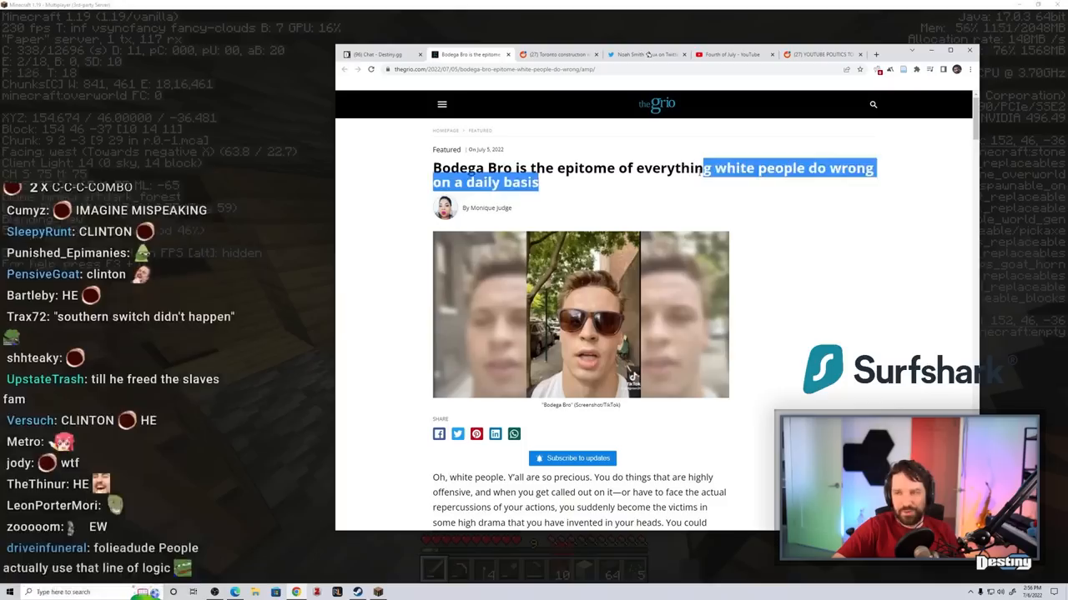
scroll("down", 3)
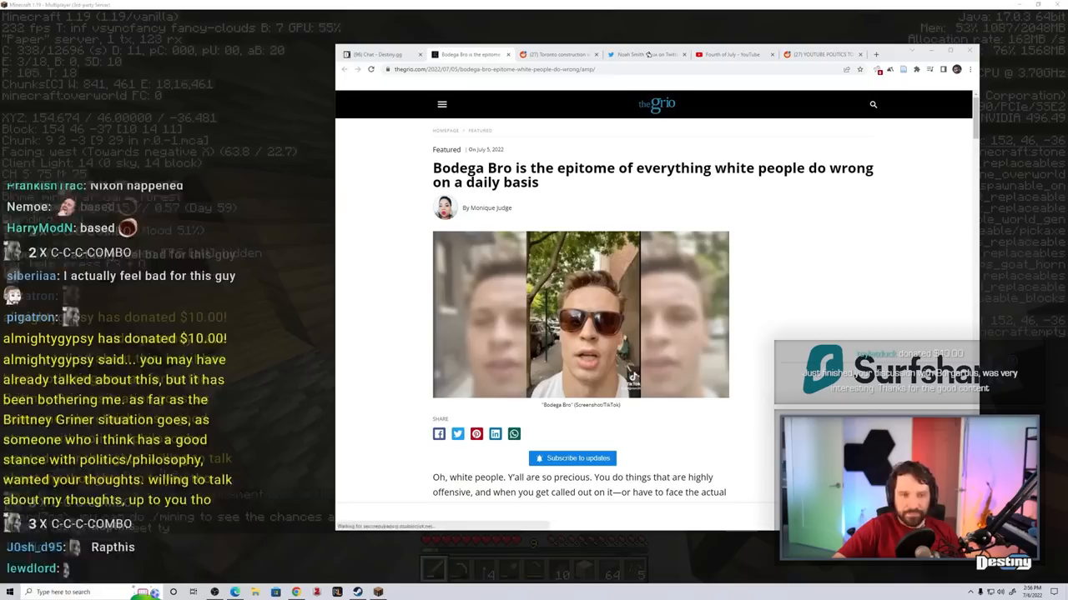
scroll("down", 3)
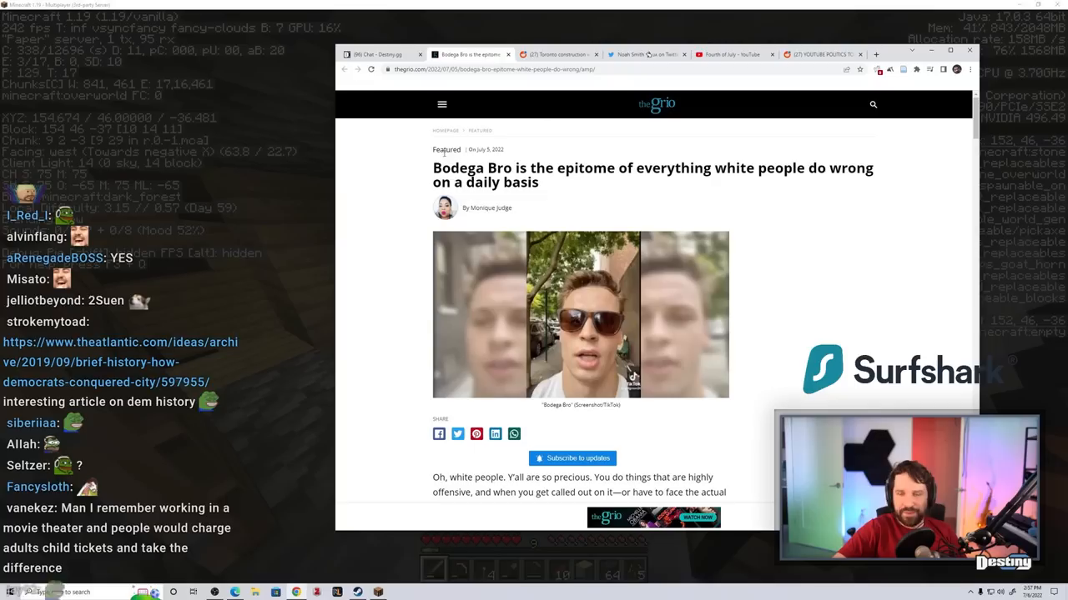
scroll("down", 3)
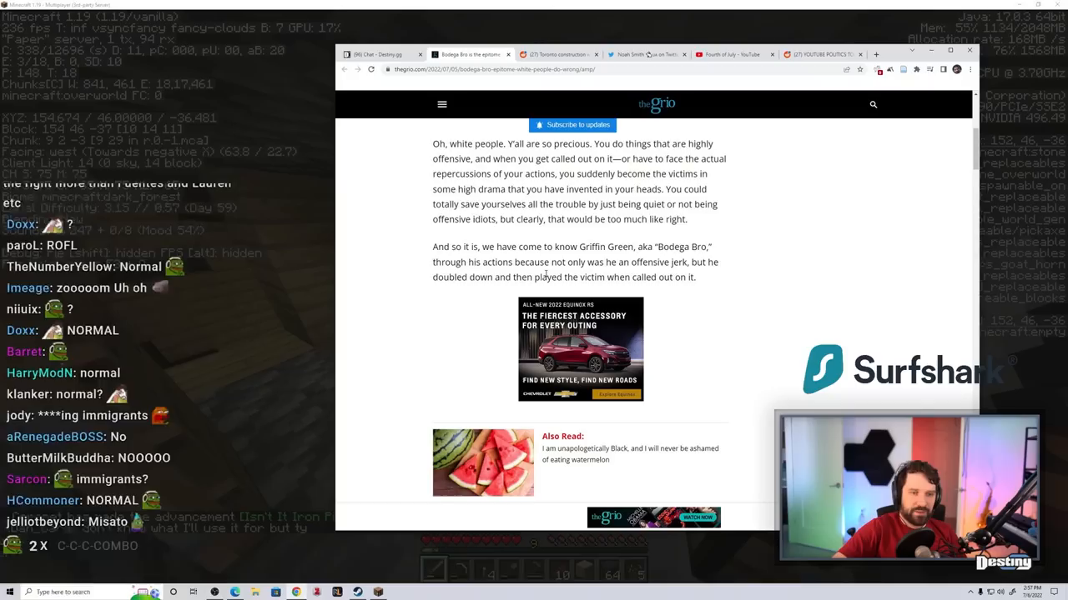
- Read theGrio article through the Bronx food-desert passages, then start a fresh tab on Google
scroll("down", 3)
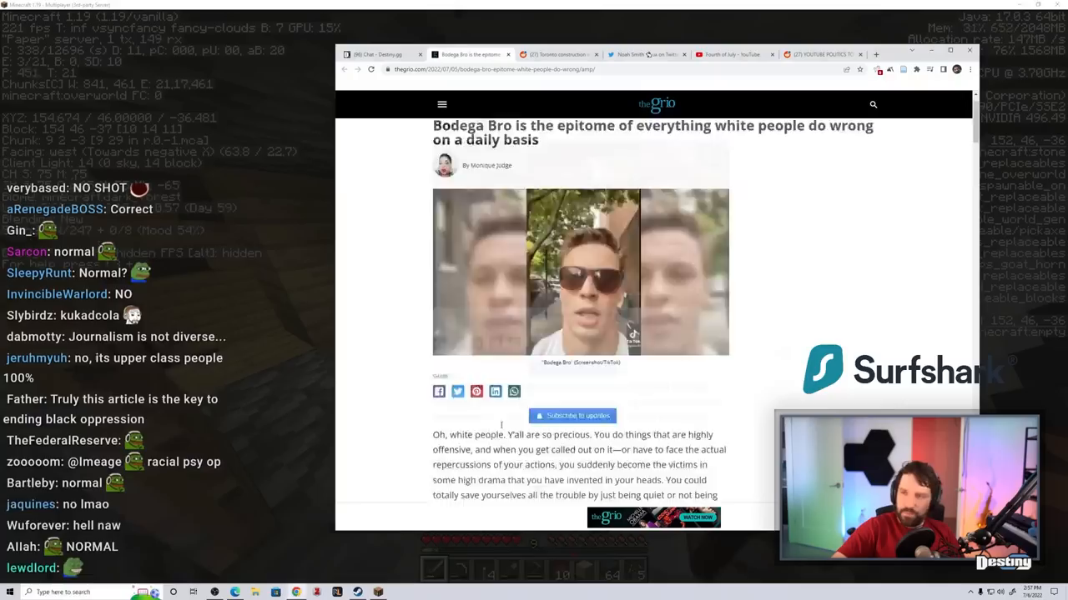
scroll("down", 3)
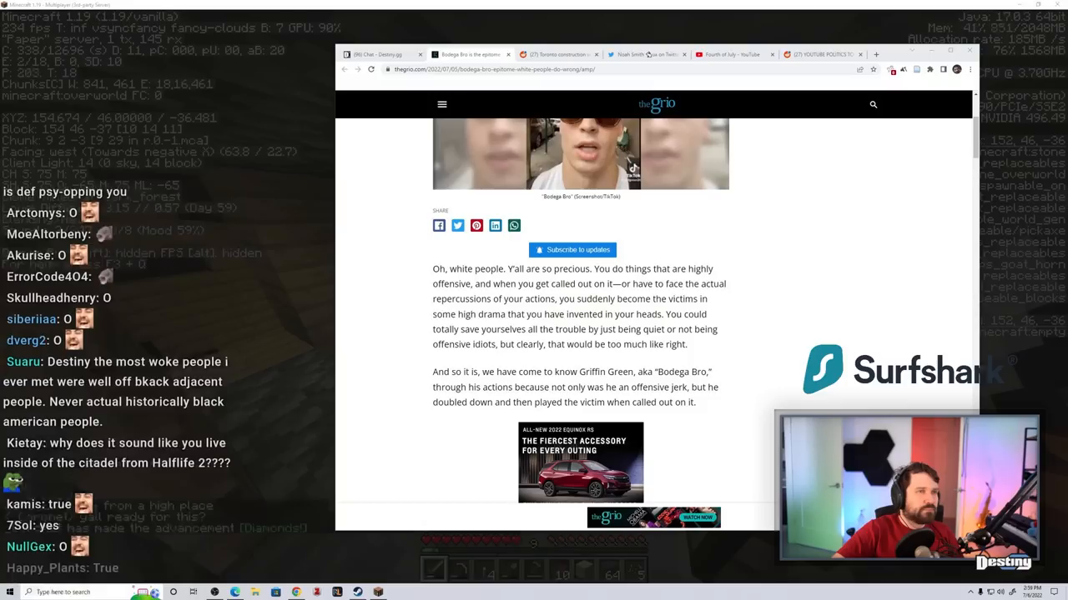
scroll("down", 3)
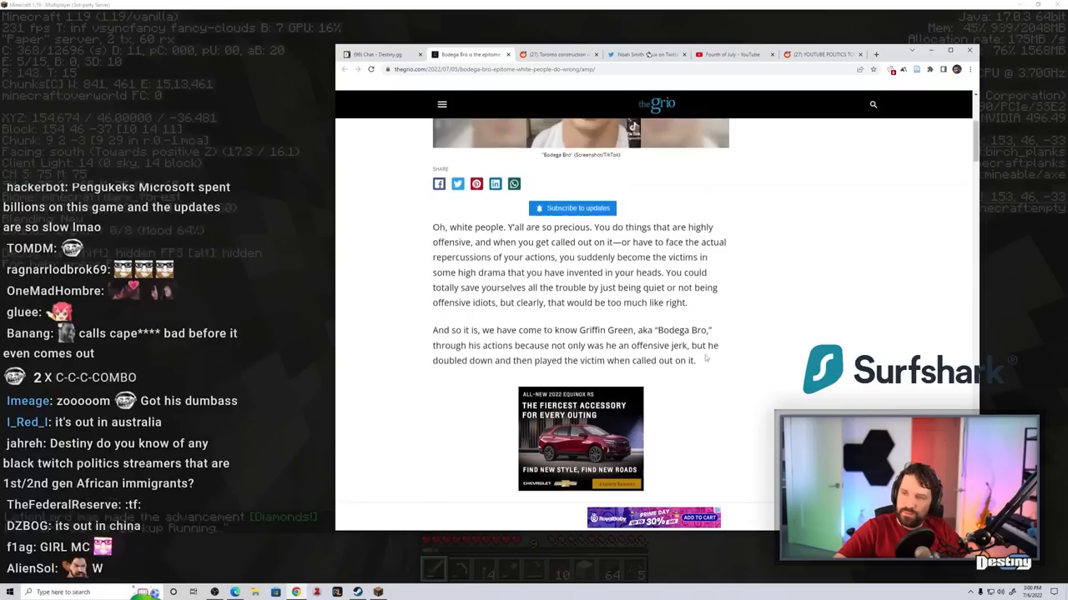
scroll("down", 3)
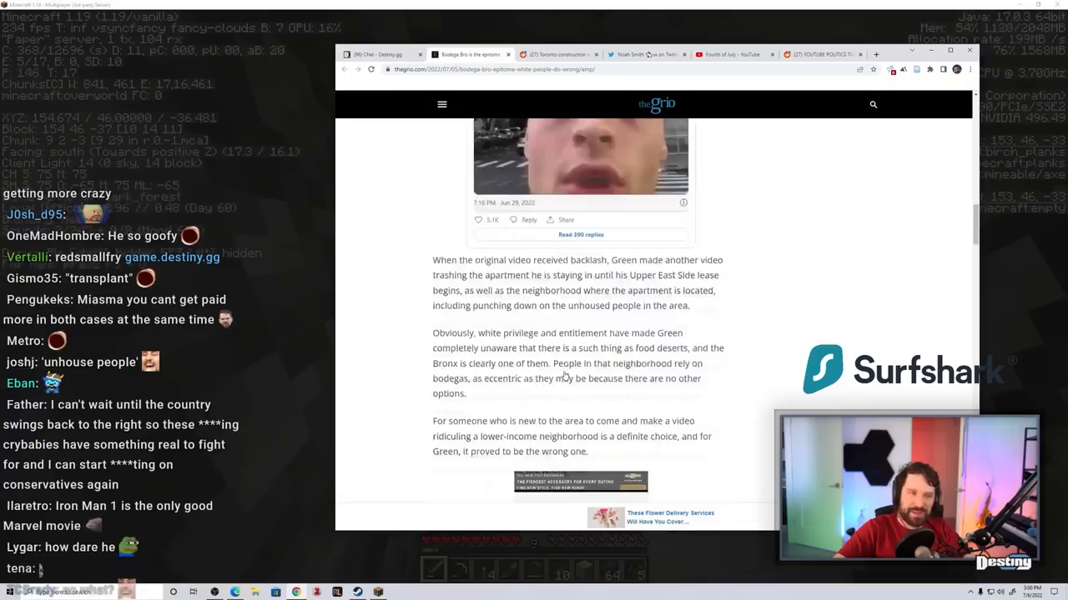
scroll("down", 3)
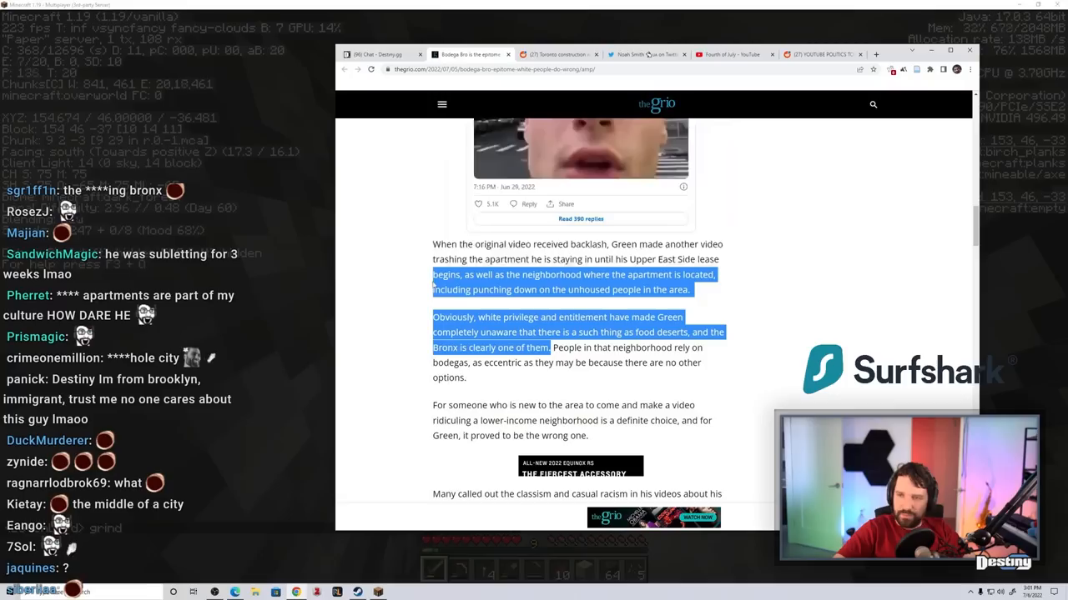
left_click(876, 53)
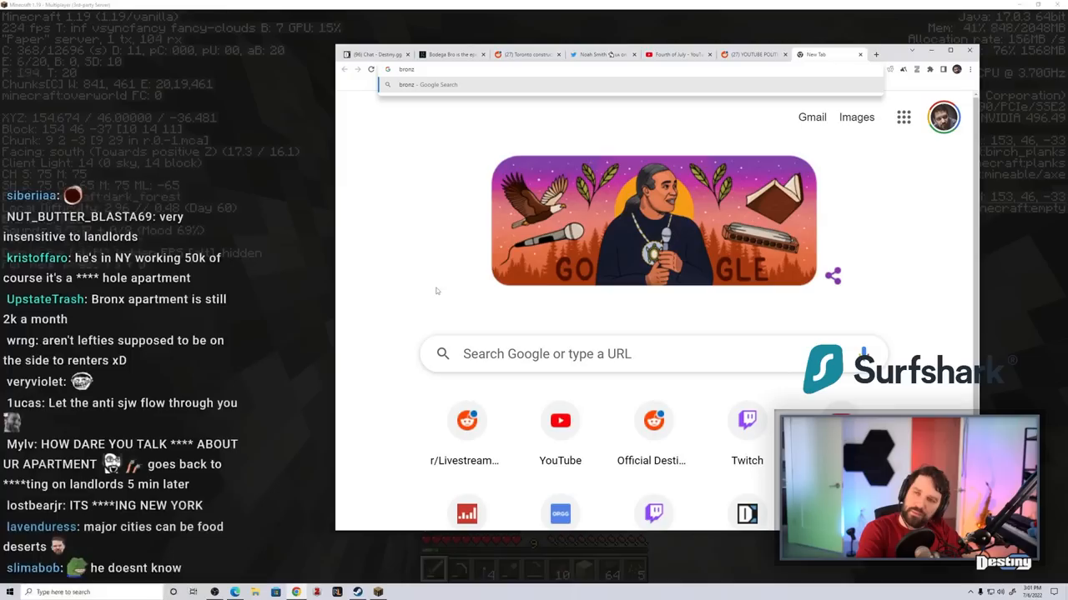
- Search Google for 'bronz grocery stories', then close the results and return to the article
type("bronz grocery stories")
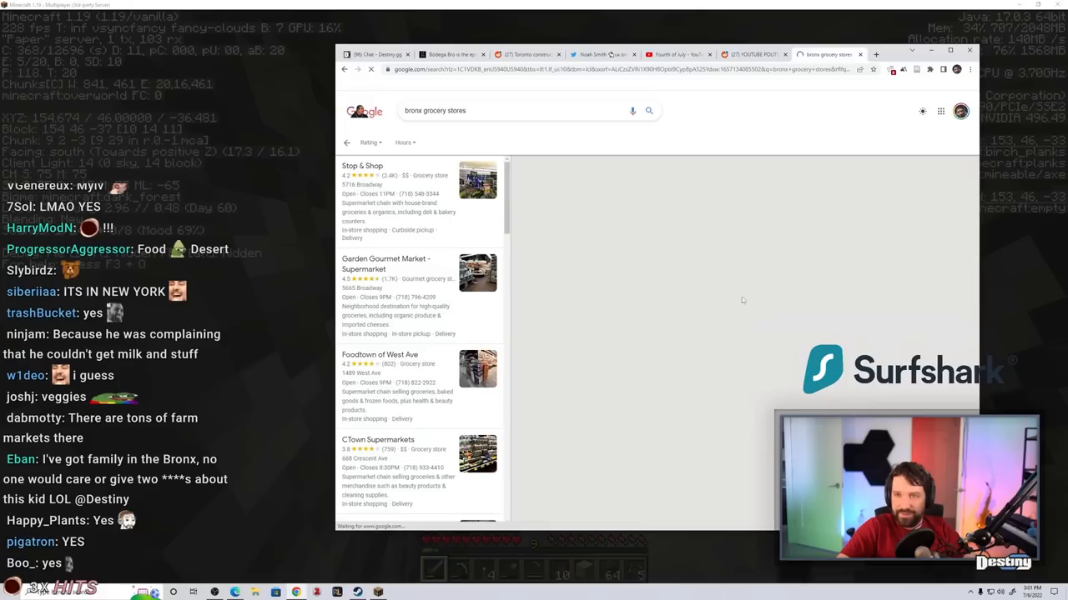
left_click(362, 165)
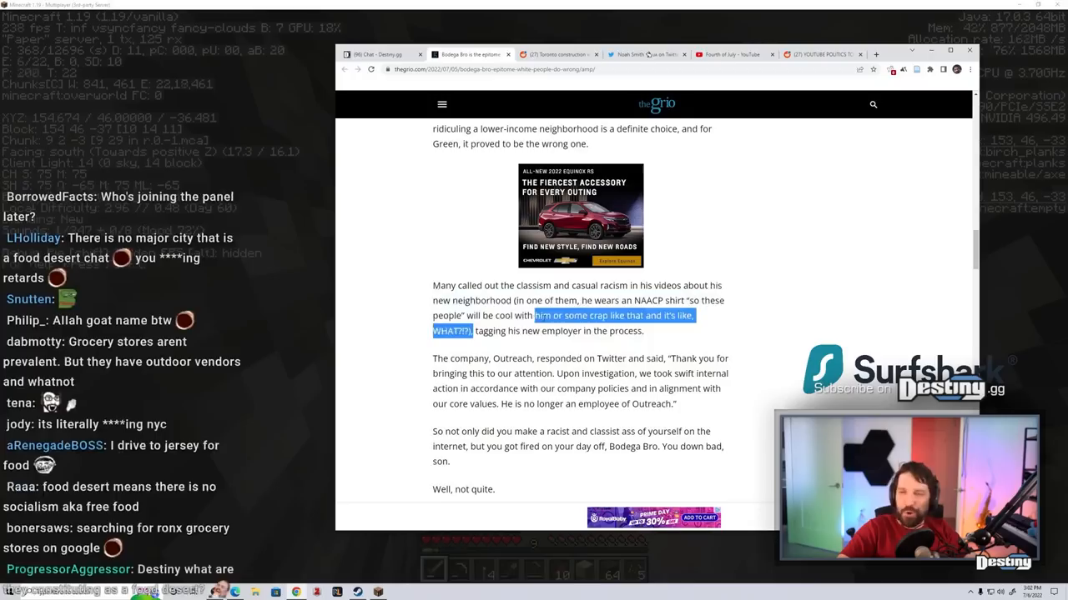
scroll("down", 3)
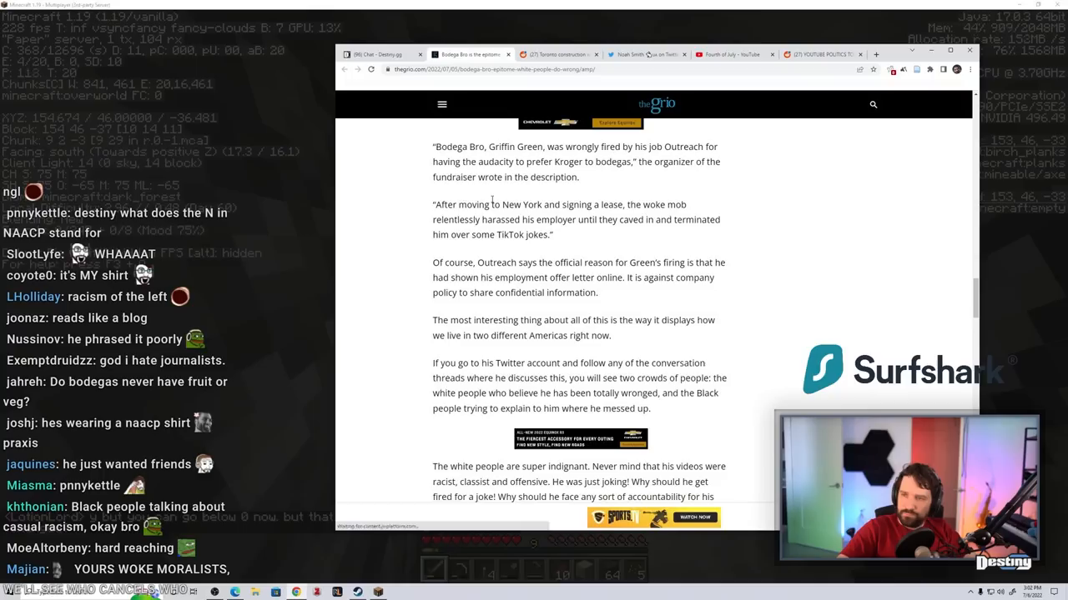
scroll("down", 3)
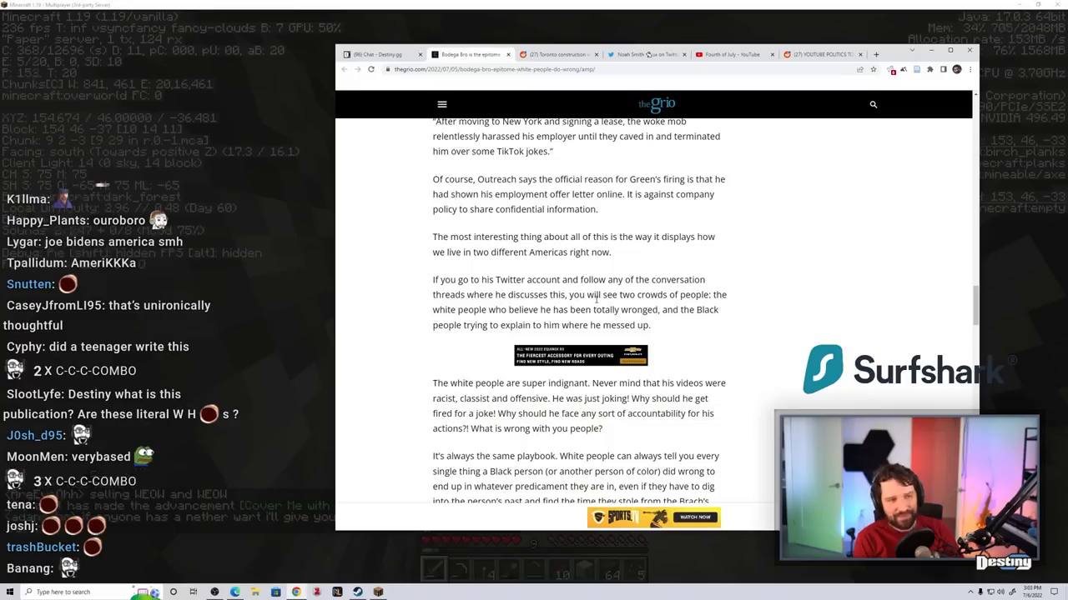
scroll("down", 3)
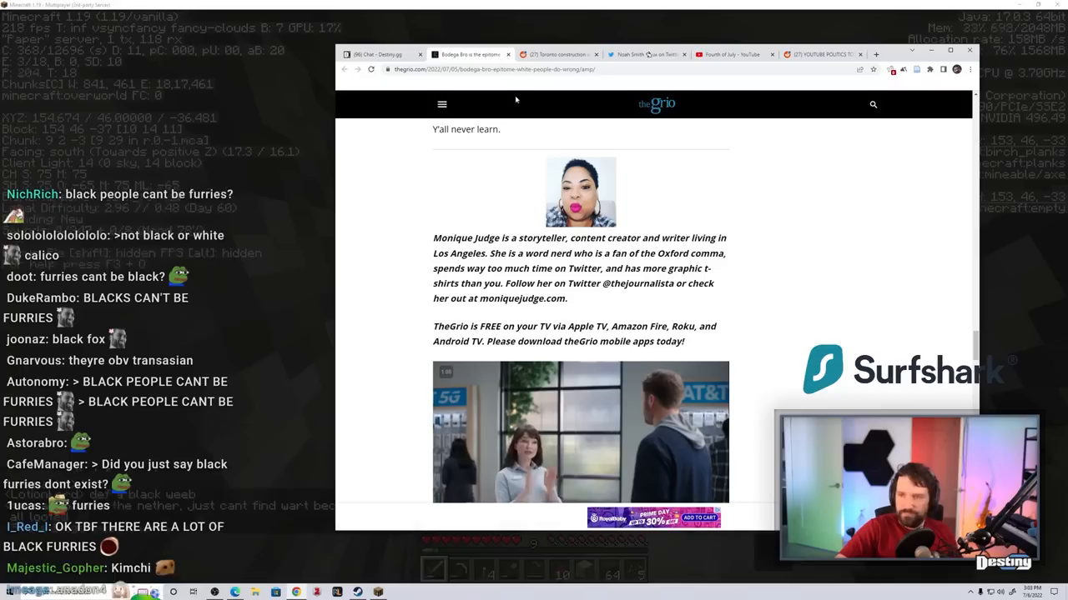
- Scroll to the end of the article before moving to the 'Help Bodega Bro Buy Yogurt, Eggs, and Cheese' fundraiser
scroll("down", 3)
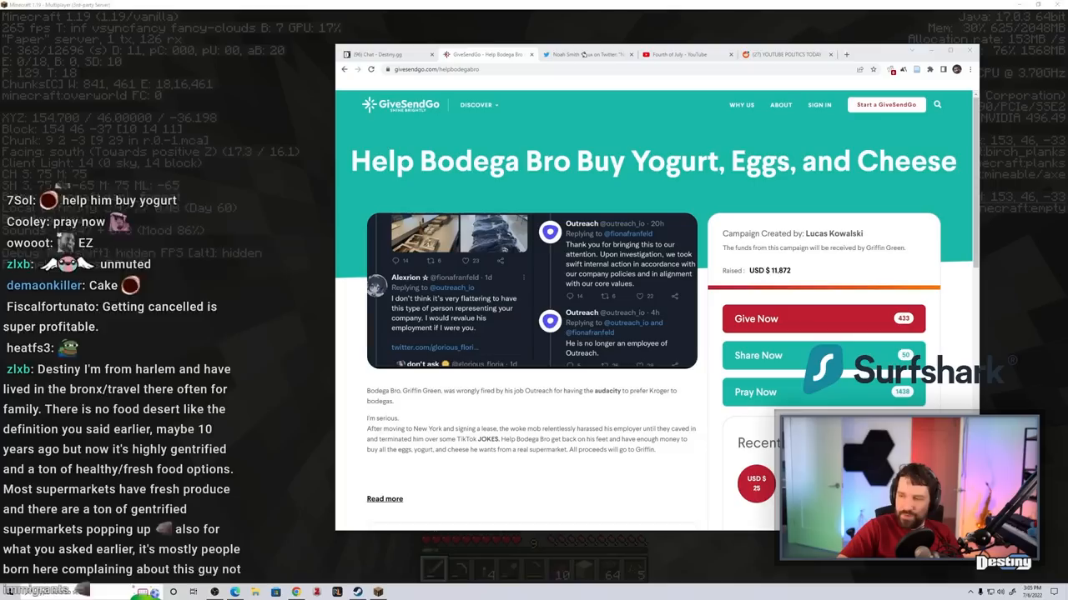
left_click(754, 392)
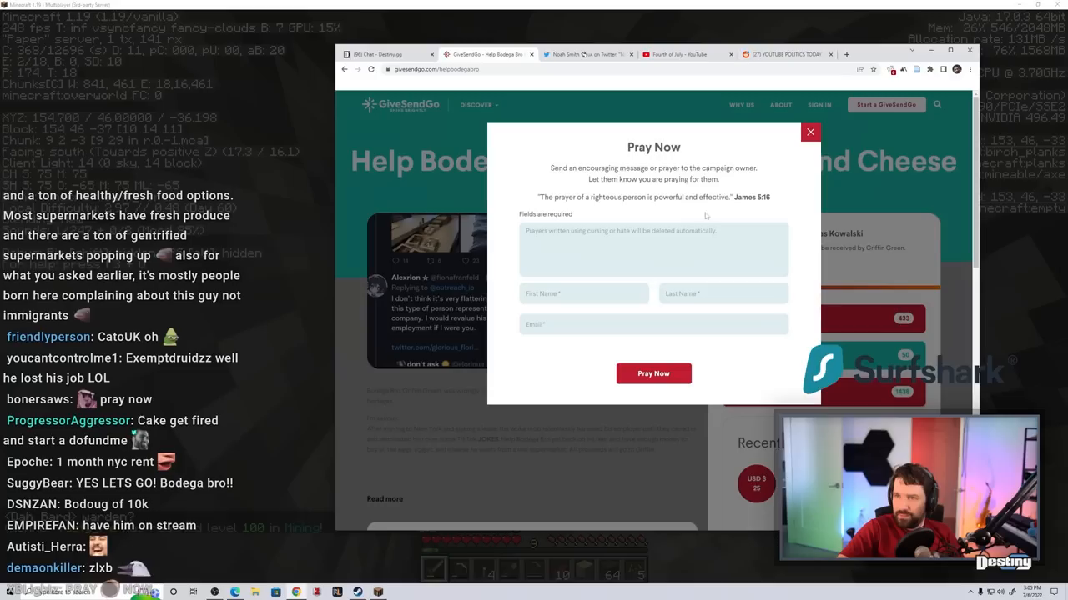
left_click(809, 131)
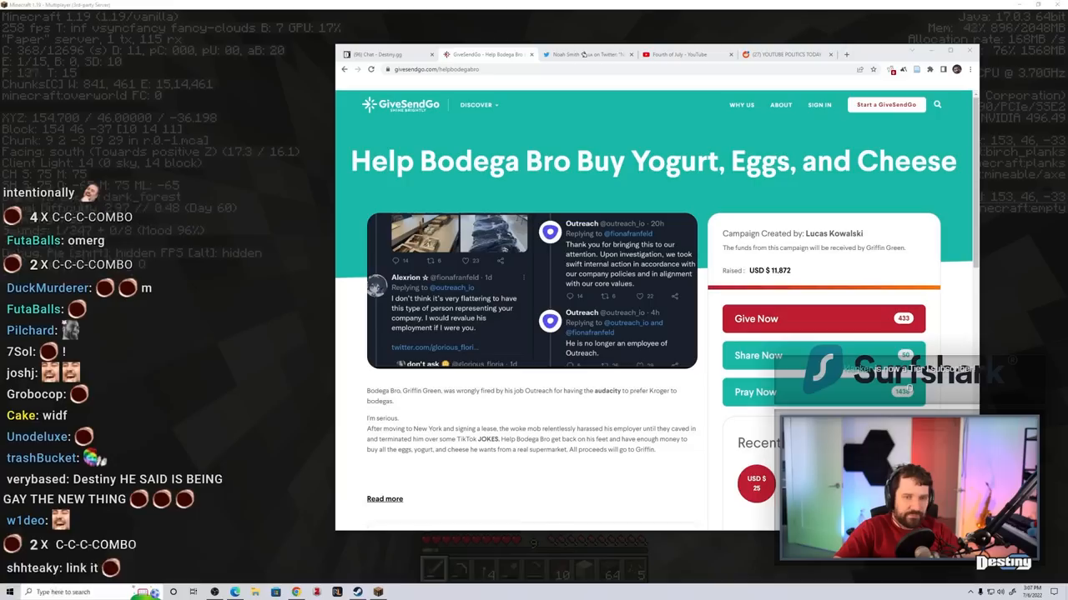
left_click(484, 54)
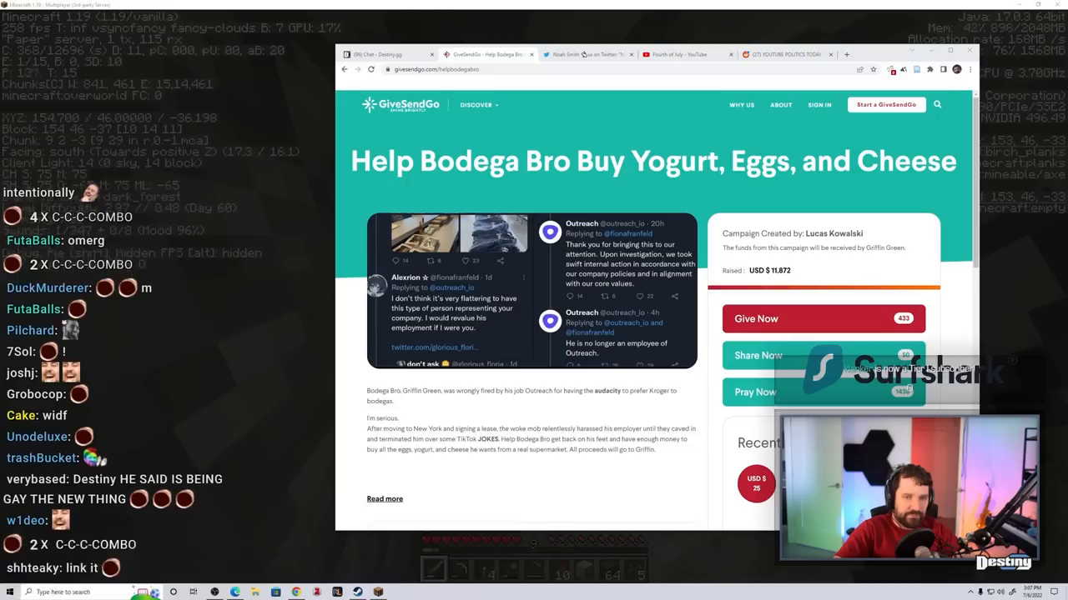